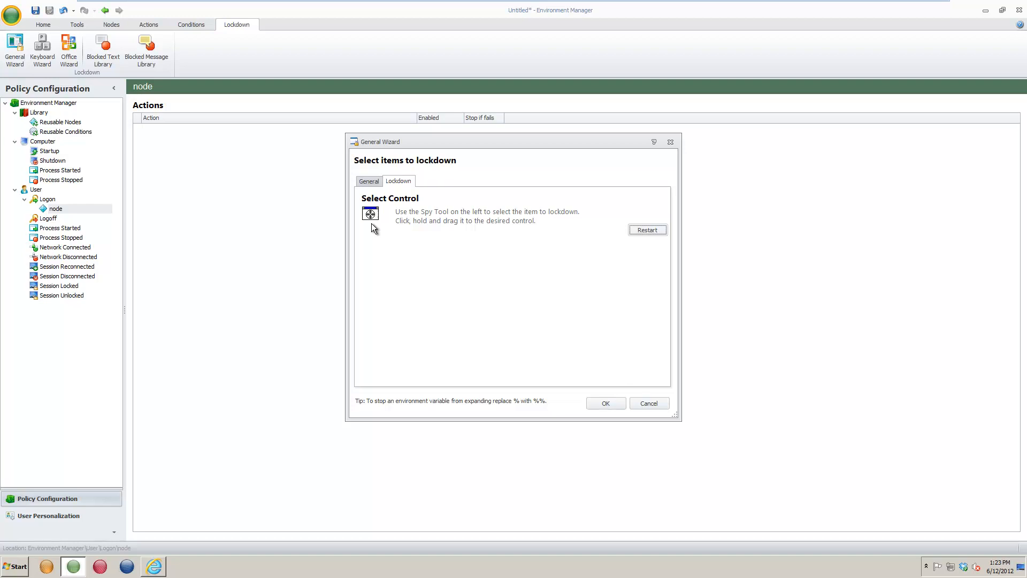
mouse_move(183, 561)
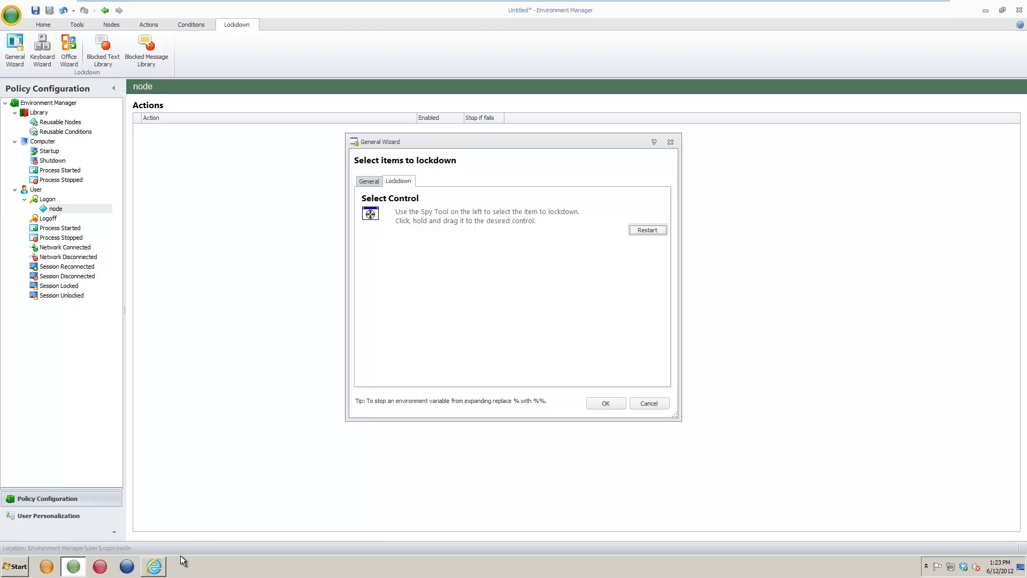
Bring the Internet Explorer window forward from the taskbar in front of the lockdown wizard
left_click(153, 565)
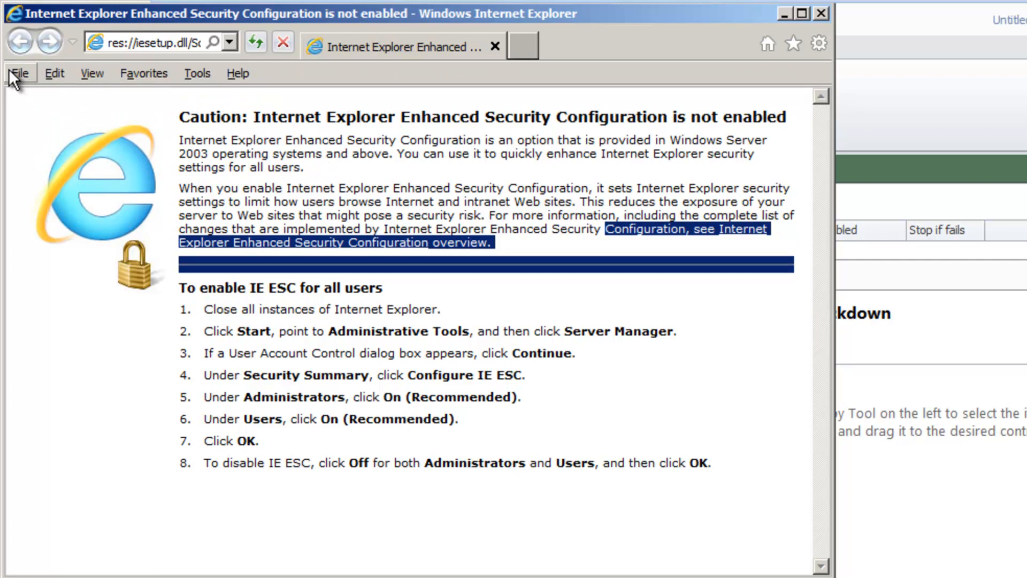
left_click(19, 73)
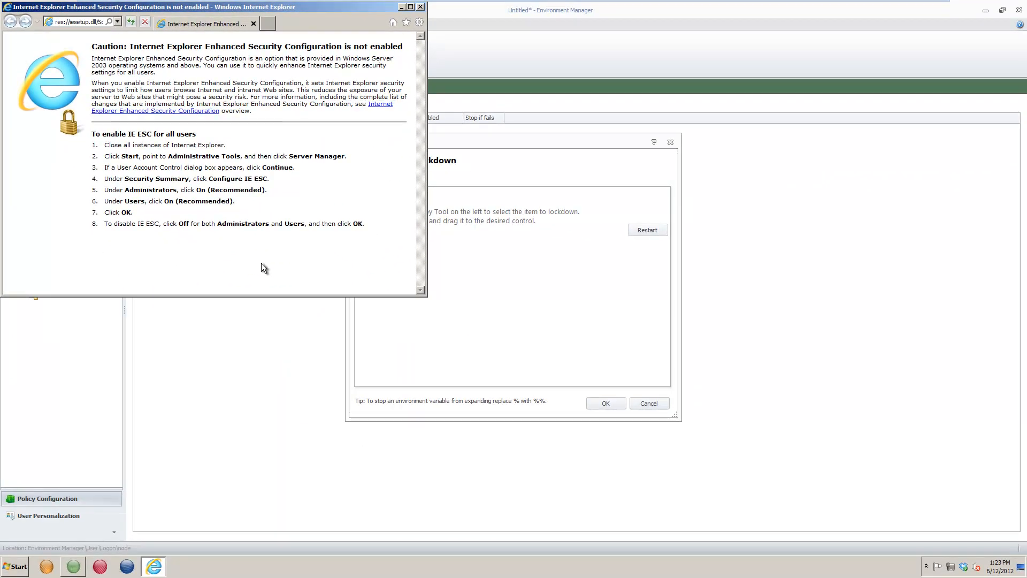
Grab the Spy Tool so Environment Manager minimizes, leaving only the IE9 page on the desktop
left_click(419, 7)
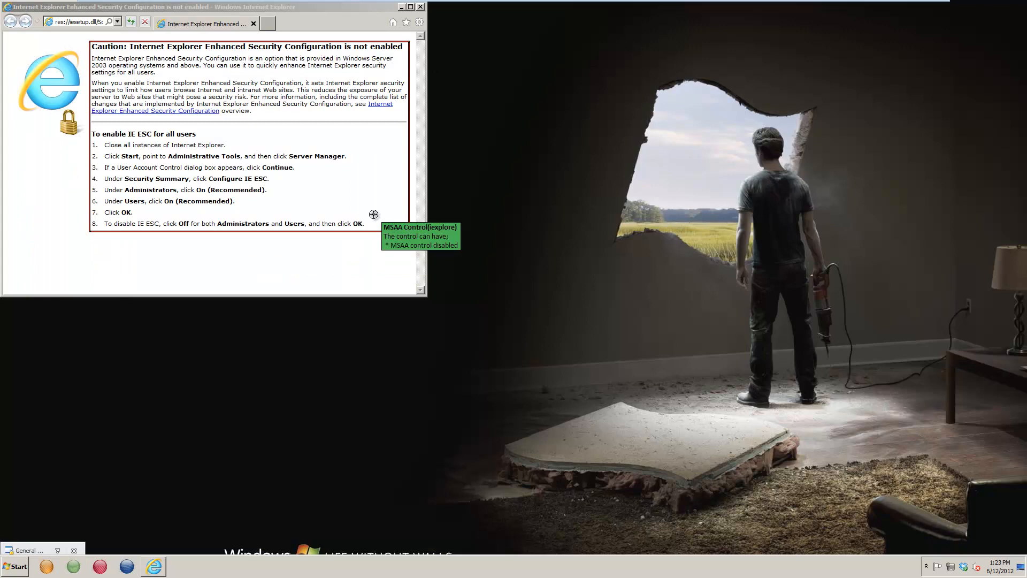
mouse_move(349, 245)
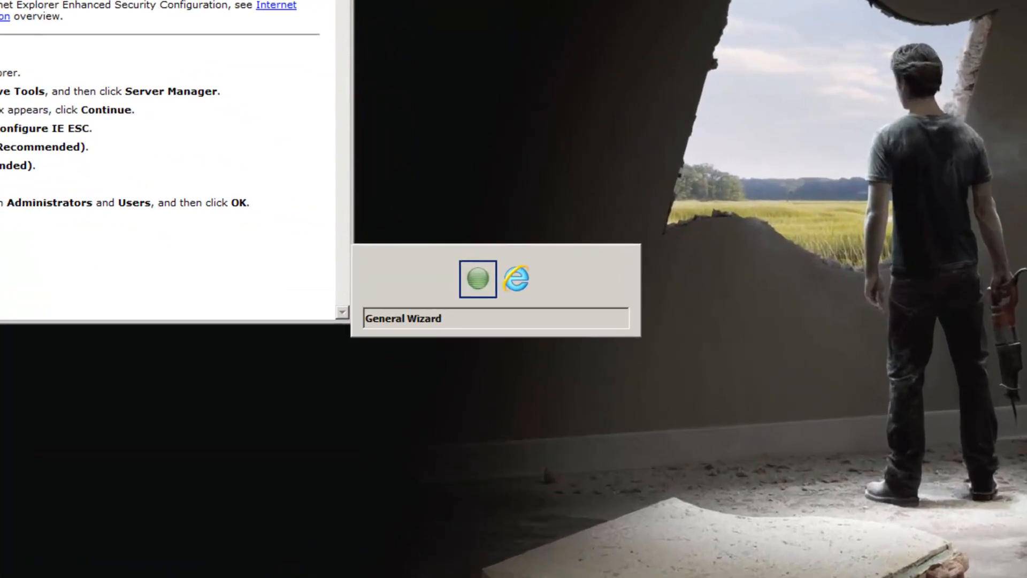
left_click(515, 279)
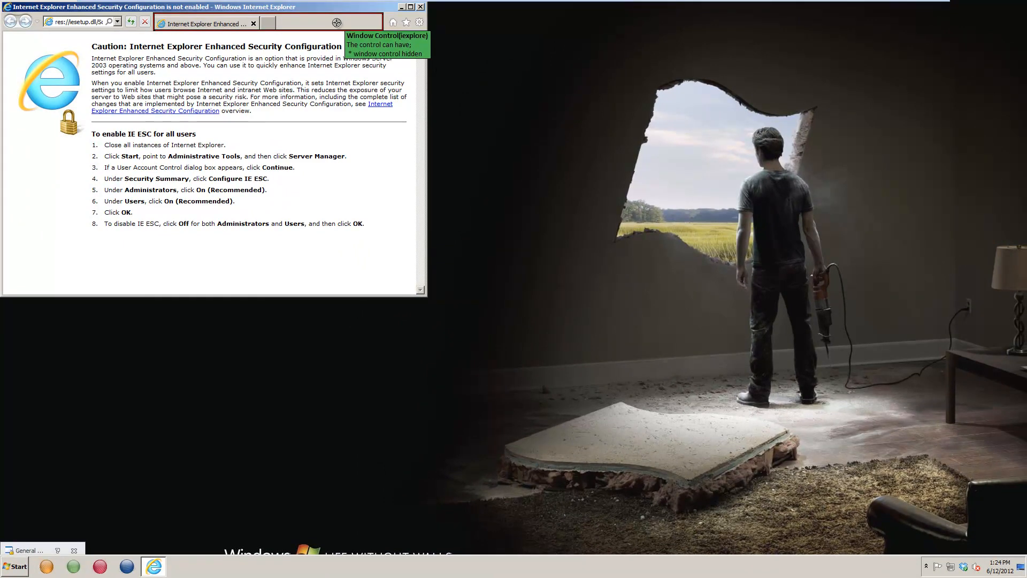
Drag the Spy Tool across the IE9 window and release it on the File menu as the lockdown target
left_click(411, 7)
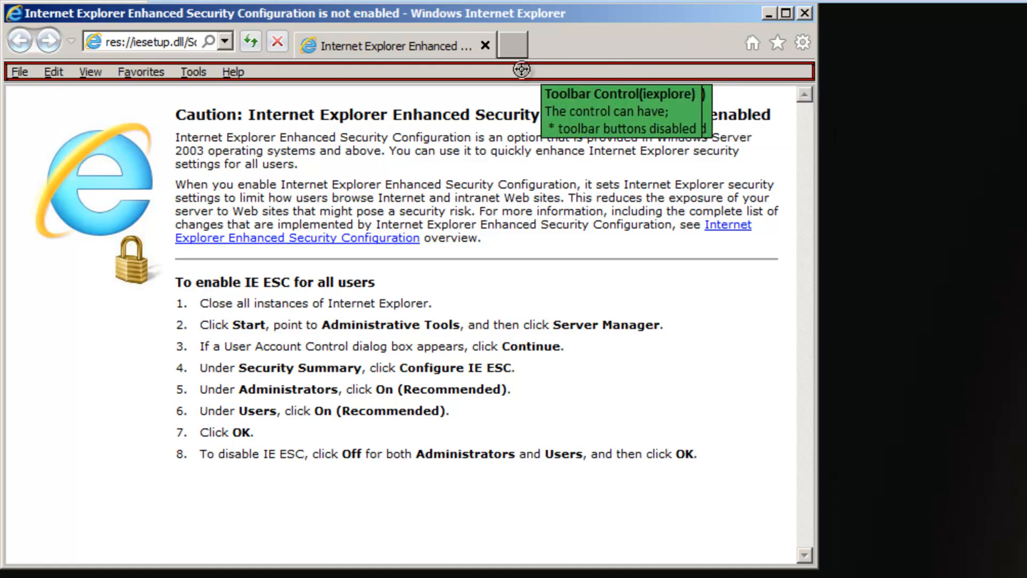
mouse_move(26, 272)
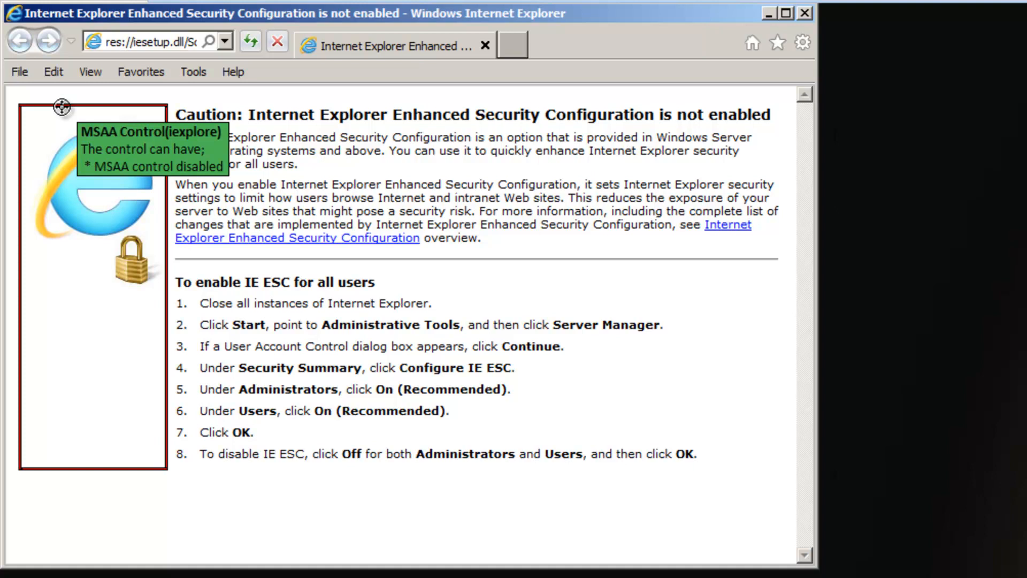
left_click(20, 71)
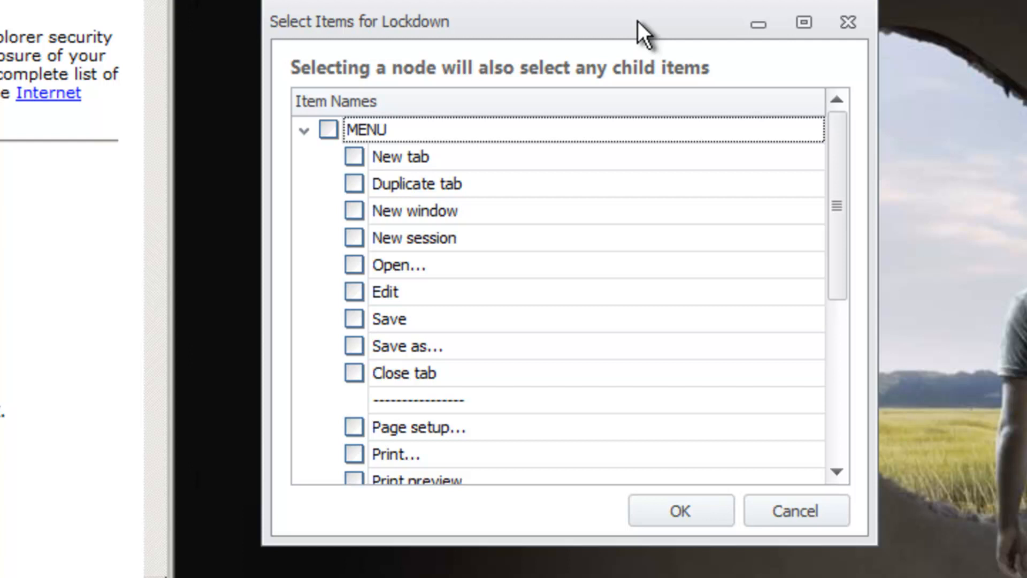
Tick New tab under MENU in Select Items for Lockdown so only that iexplore.exe entry is blocked
left_click(355, 156)
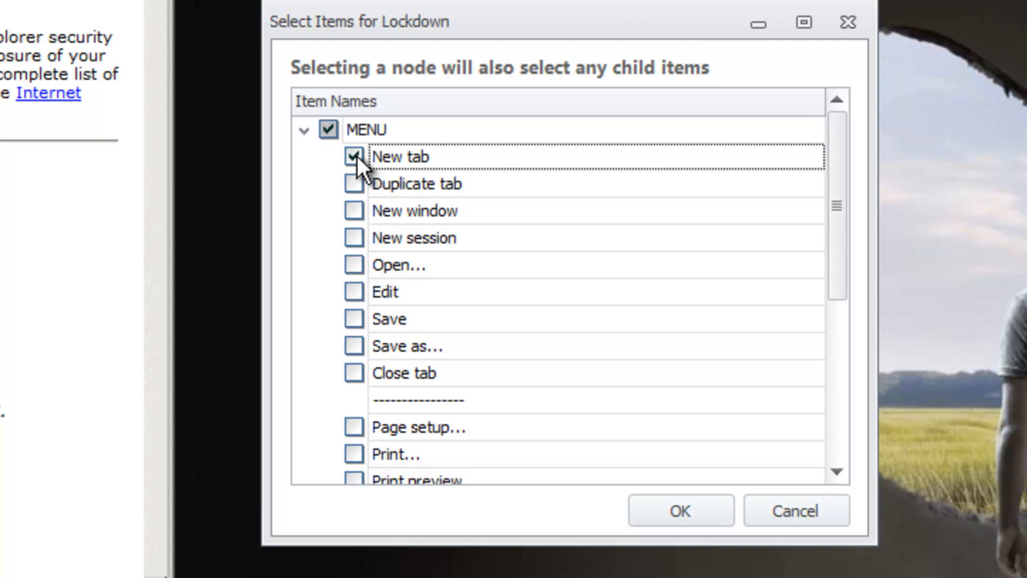
left_click(353, 156)
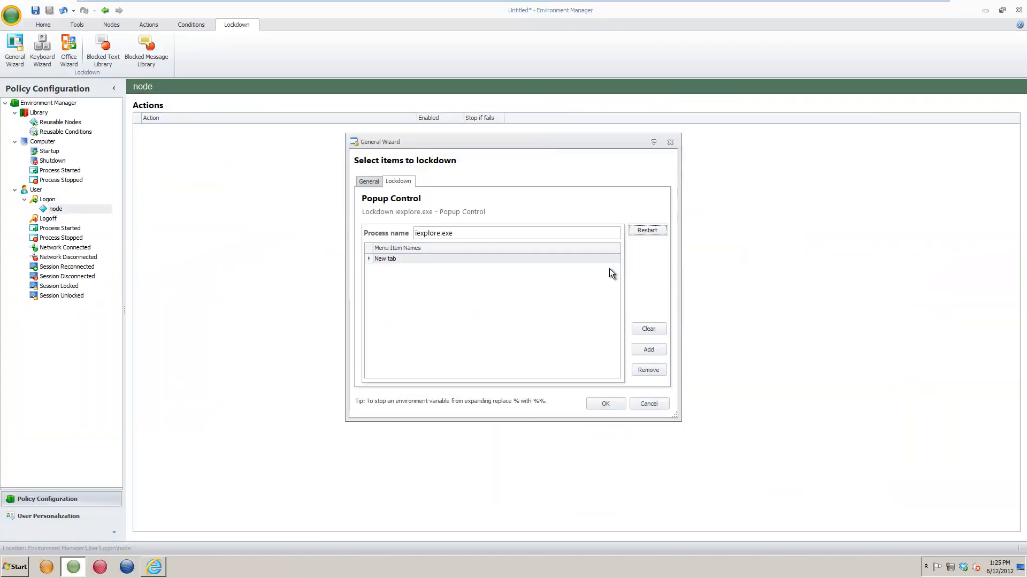
mouse_move(587, 304)
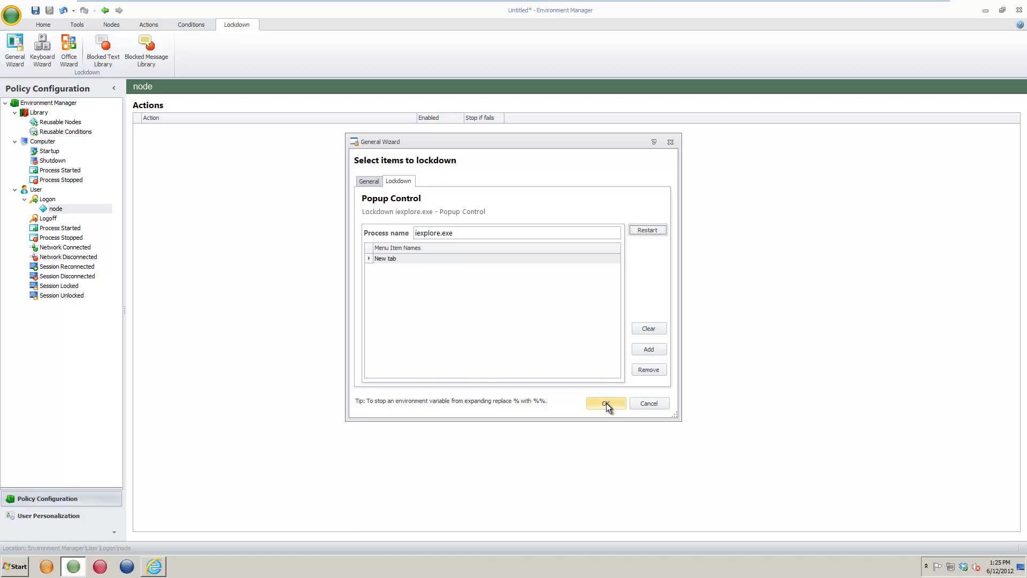
Confirm the General Wizard, creating the enabled 'Lockdown iexplore.exe - Popup Control' action under Logon
left_click(604, 404)
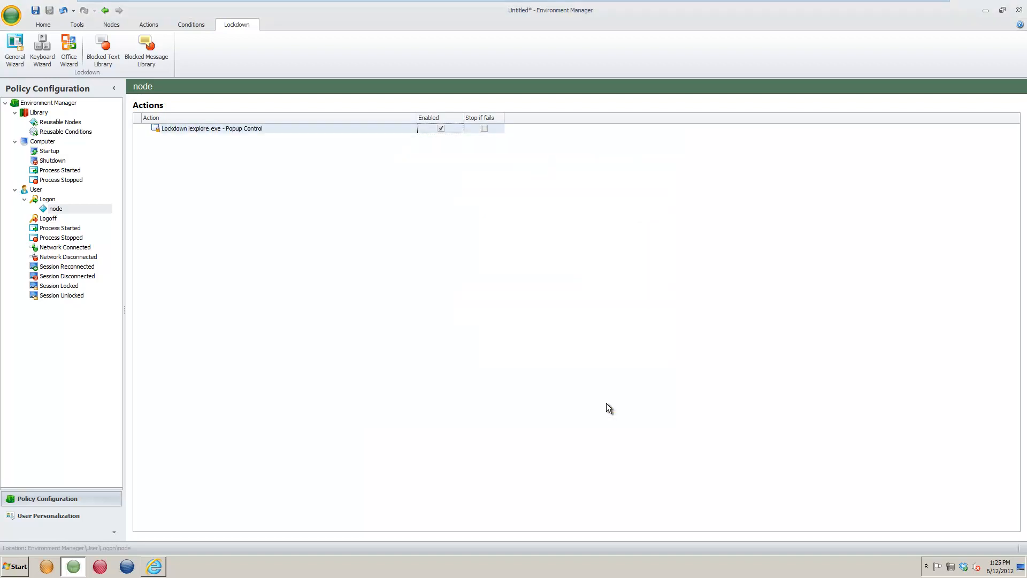